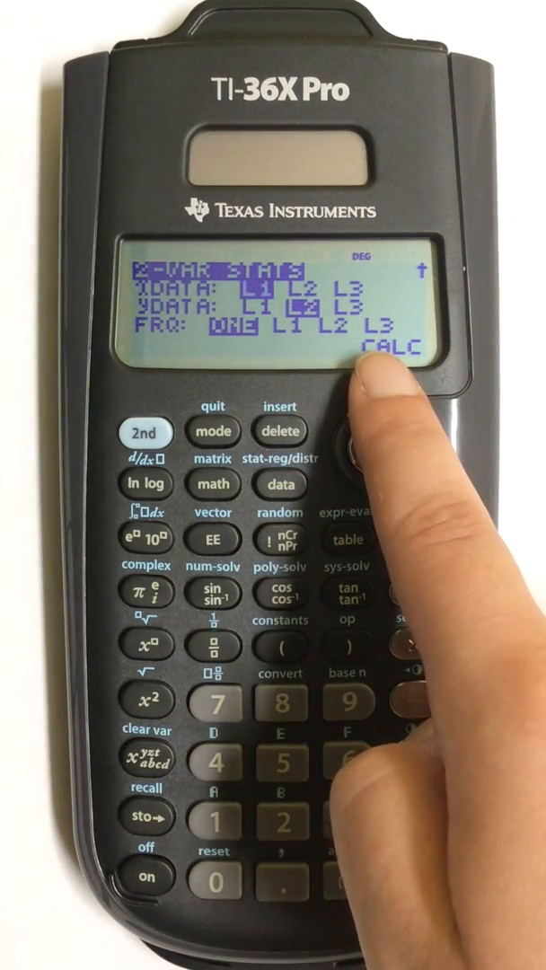
pyautogui.click(357, 446)
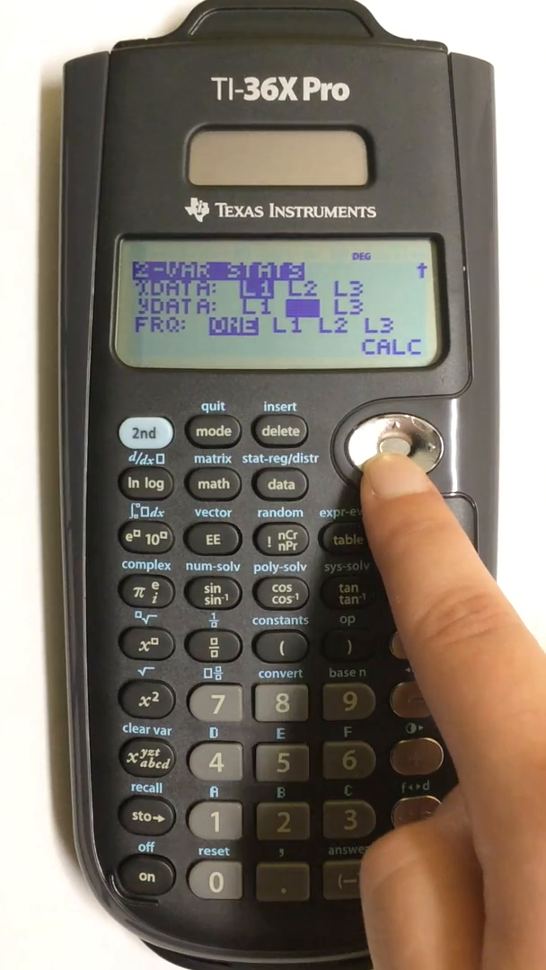